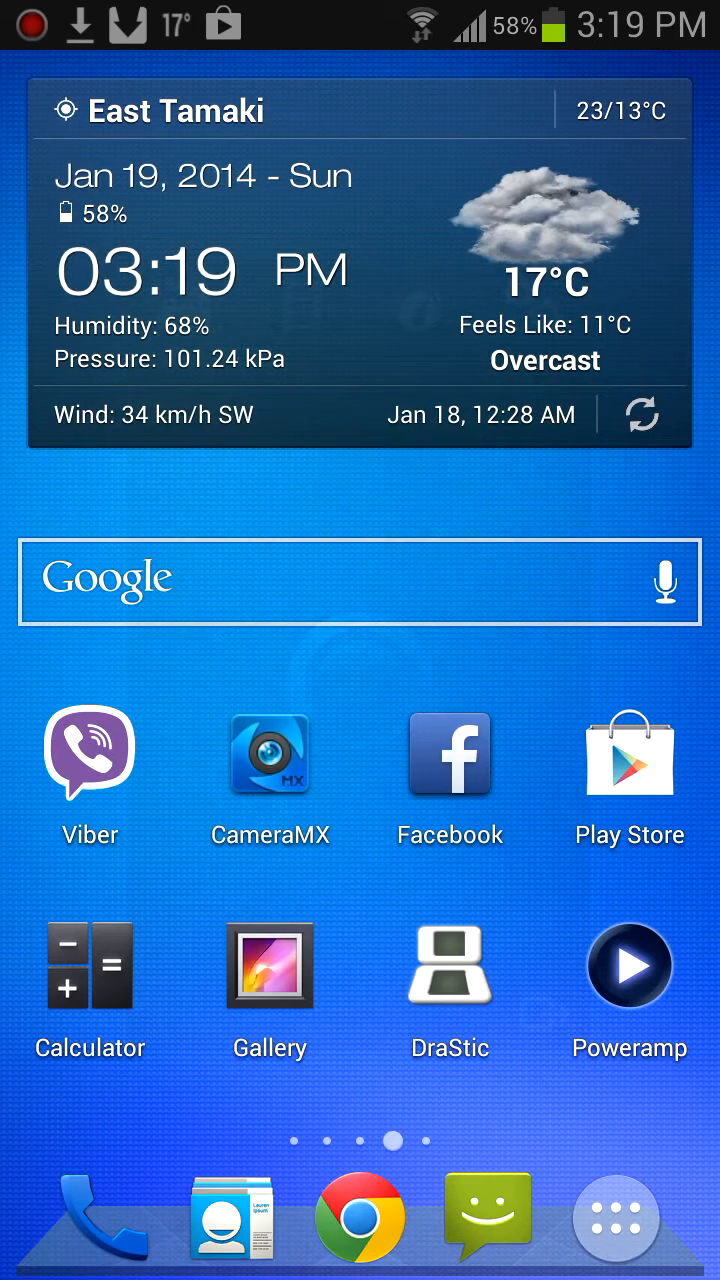
- Search Play Store for 'screencast' and open the Screencast Video Recorder Demo page
click(629, 757)
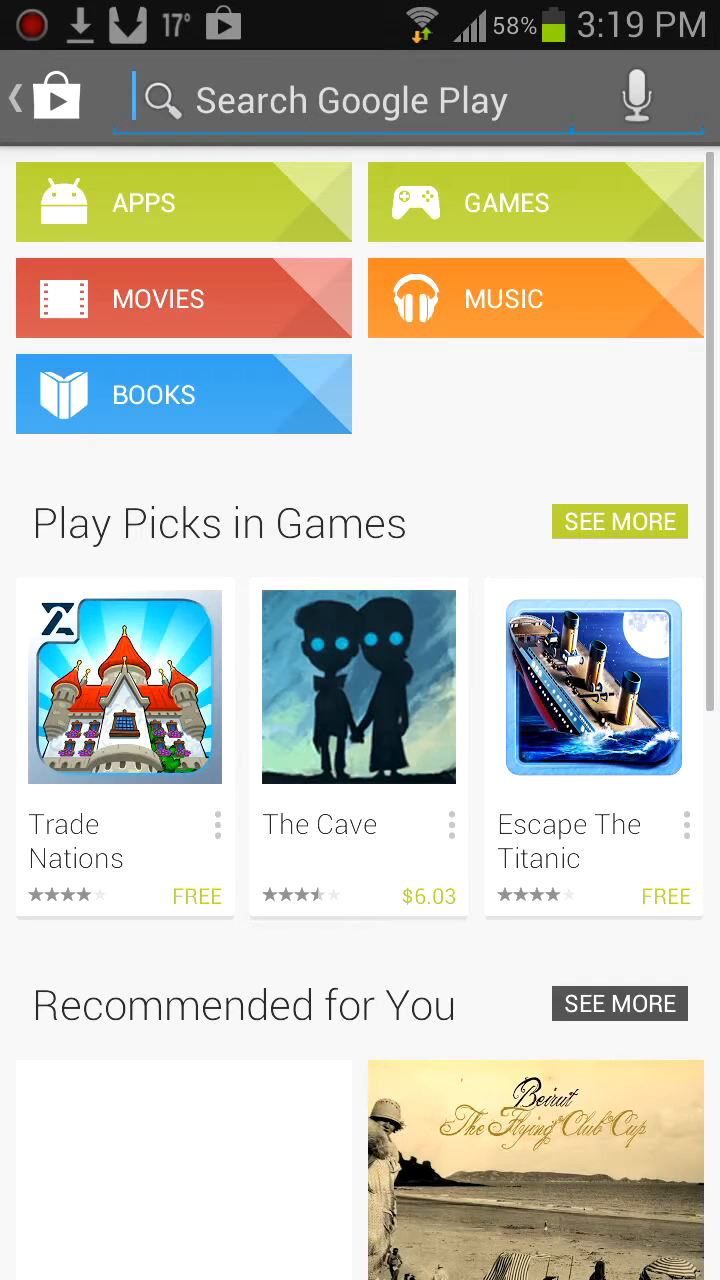
text(screencast)
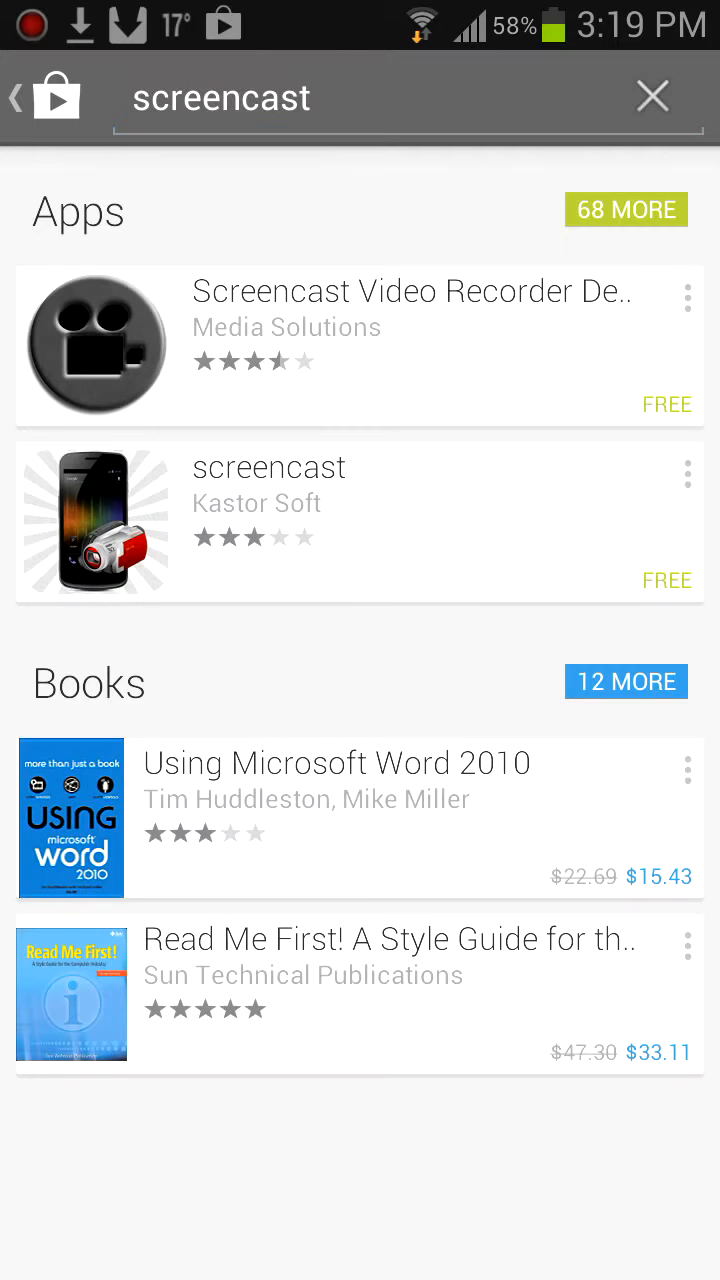
click(360, 345)
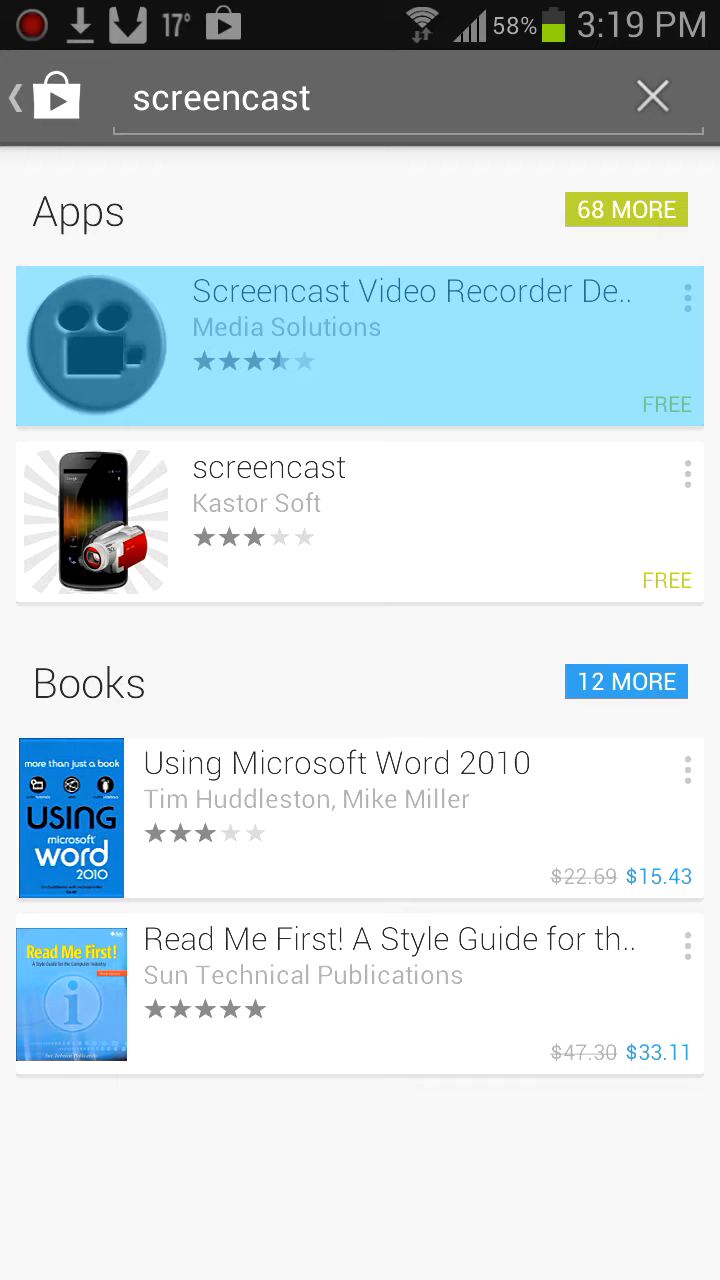
click(360, 346)
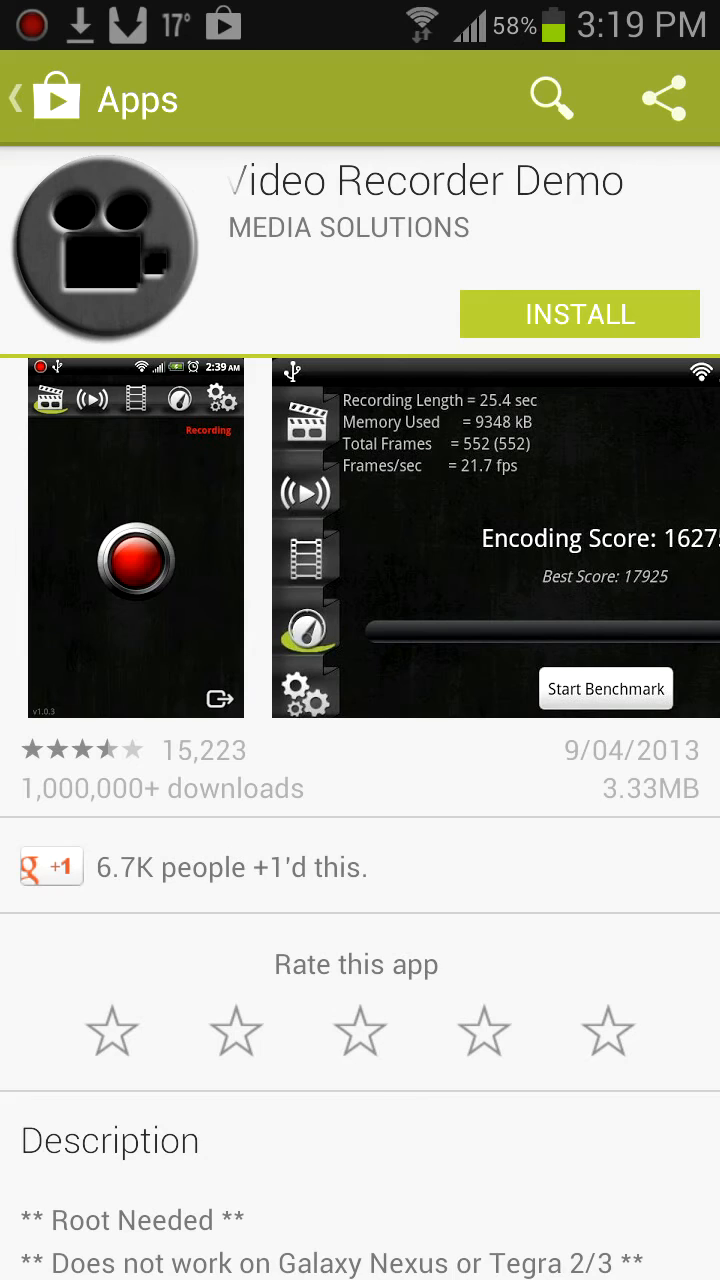
- Scroll the Screencast app page to leave it and reach the installed apps
scroll(up, 3)
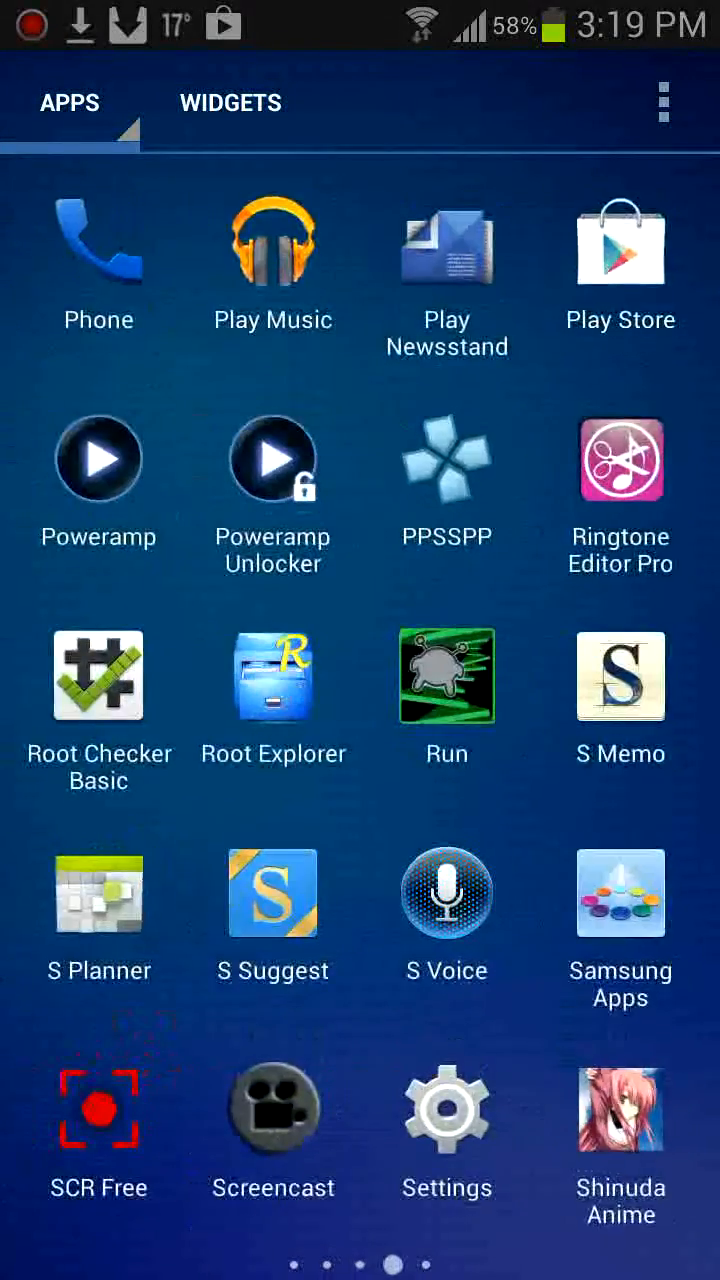
- Launch Screencast, set High resolution, 30 fps and mic audio, then exit
click(98, 1108)
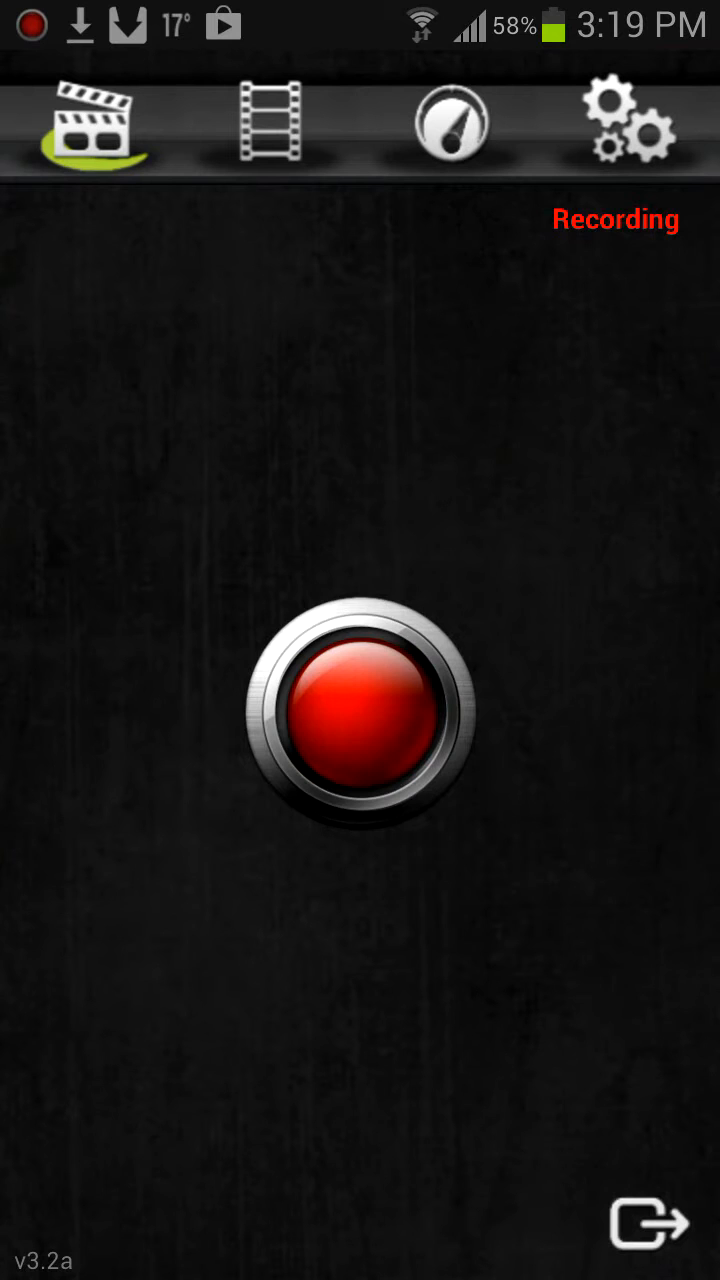
click(632, 125)
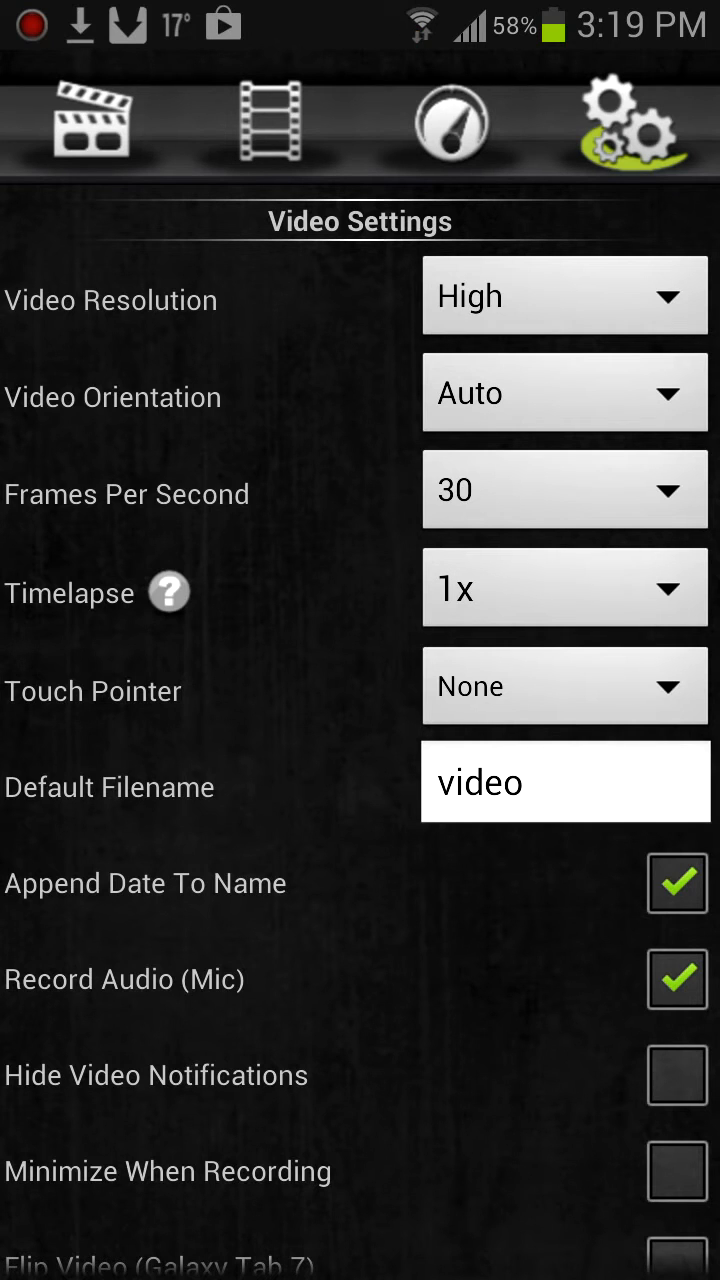
scroll(down, 3)
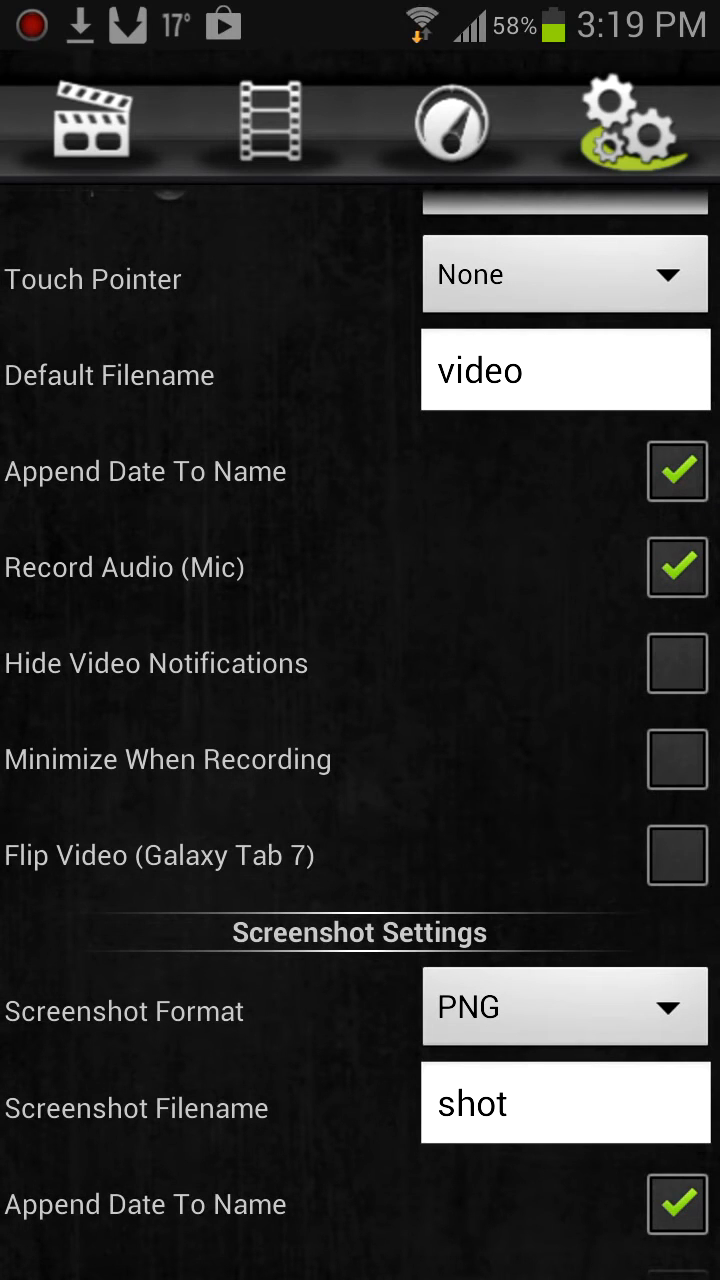
click(90, 125)
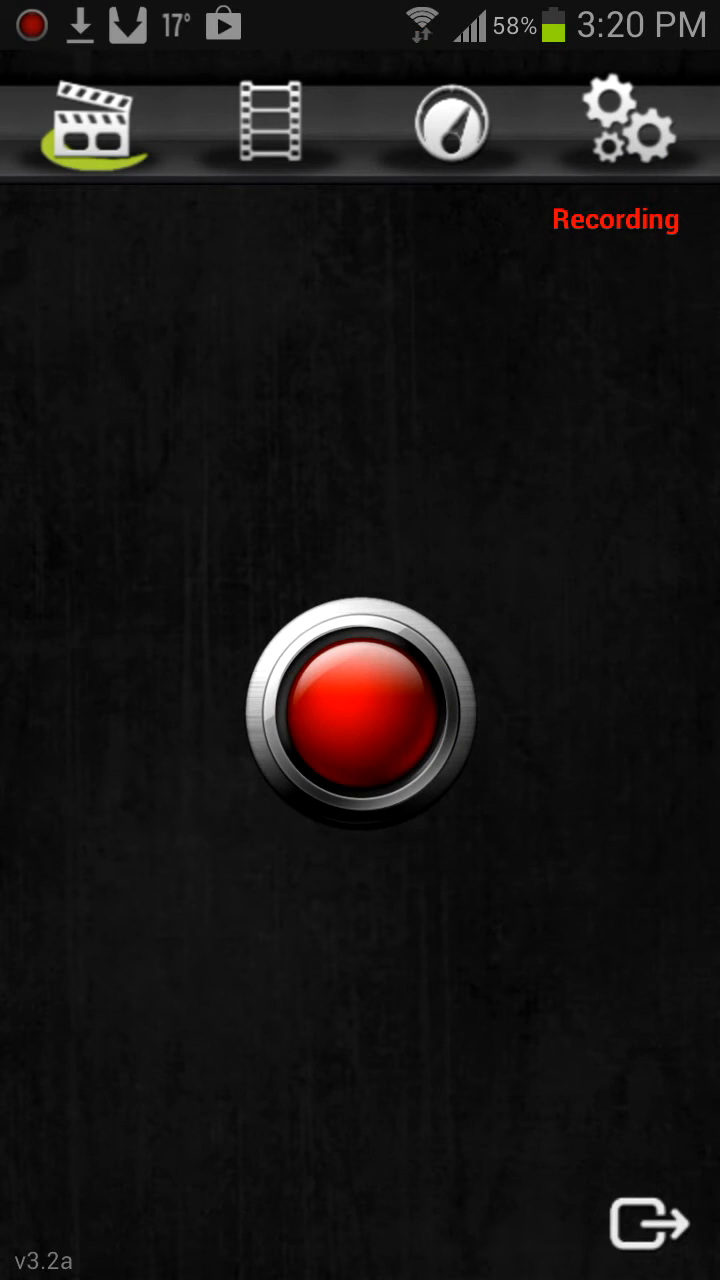
click(648, 1234)
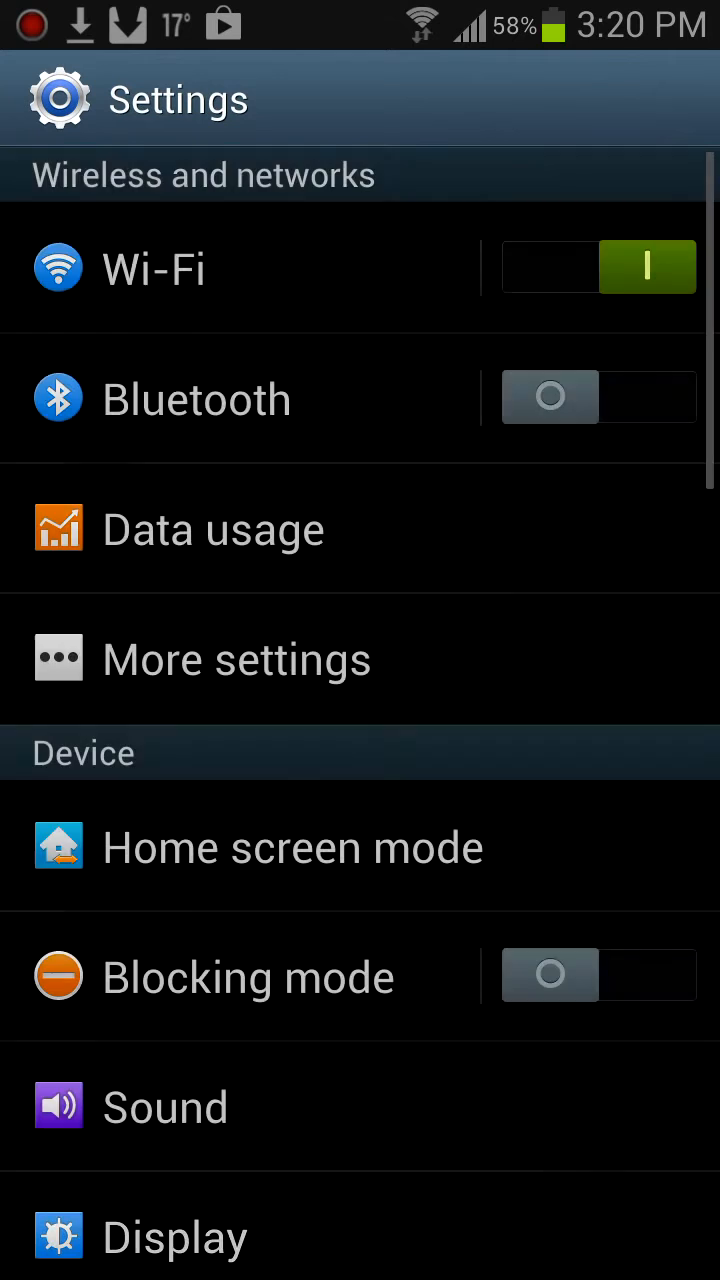
- Open Developer options in Settings and confirm USB debugging is enabled
scroll(down, 3)
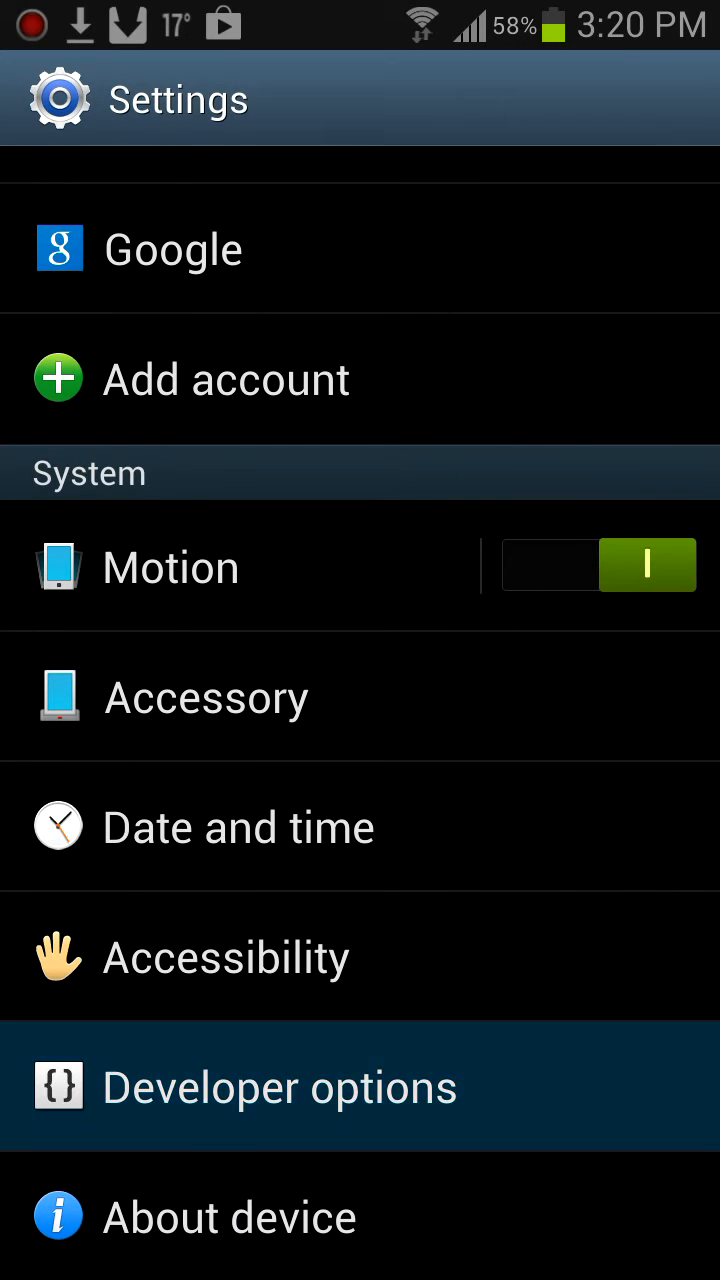
click(280, 1086)
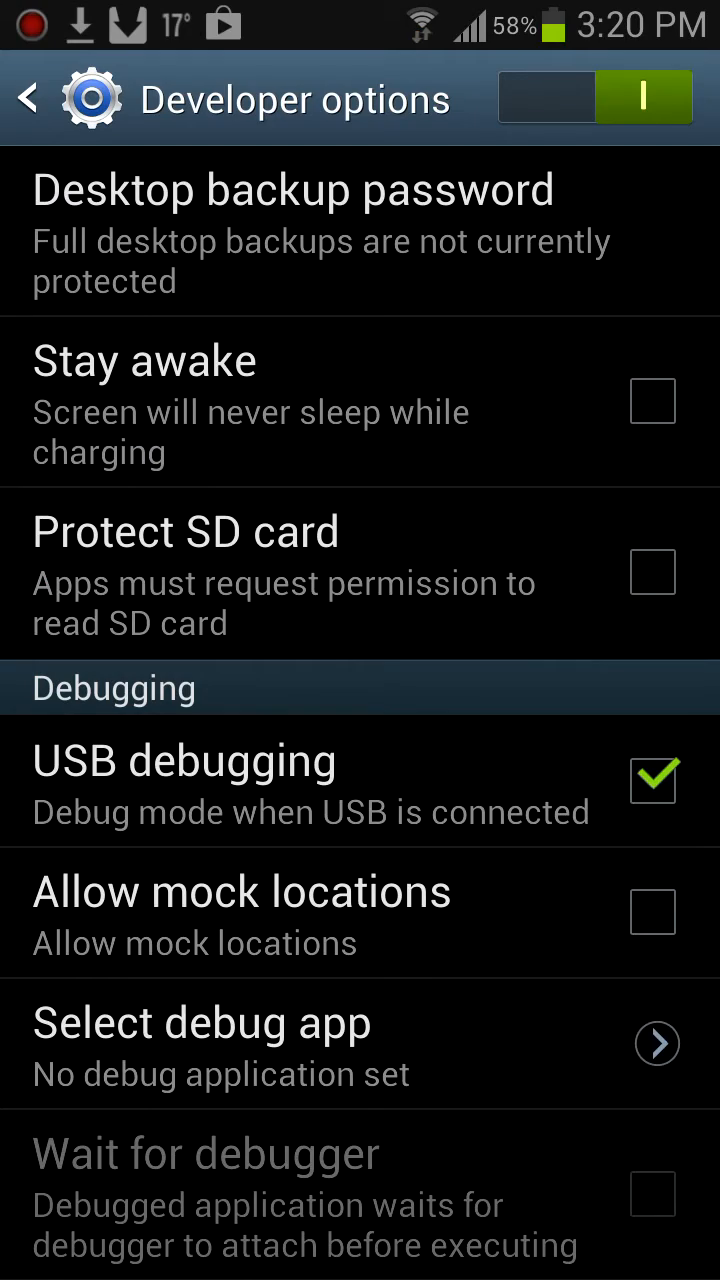
scroll(down, 3)
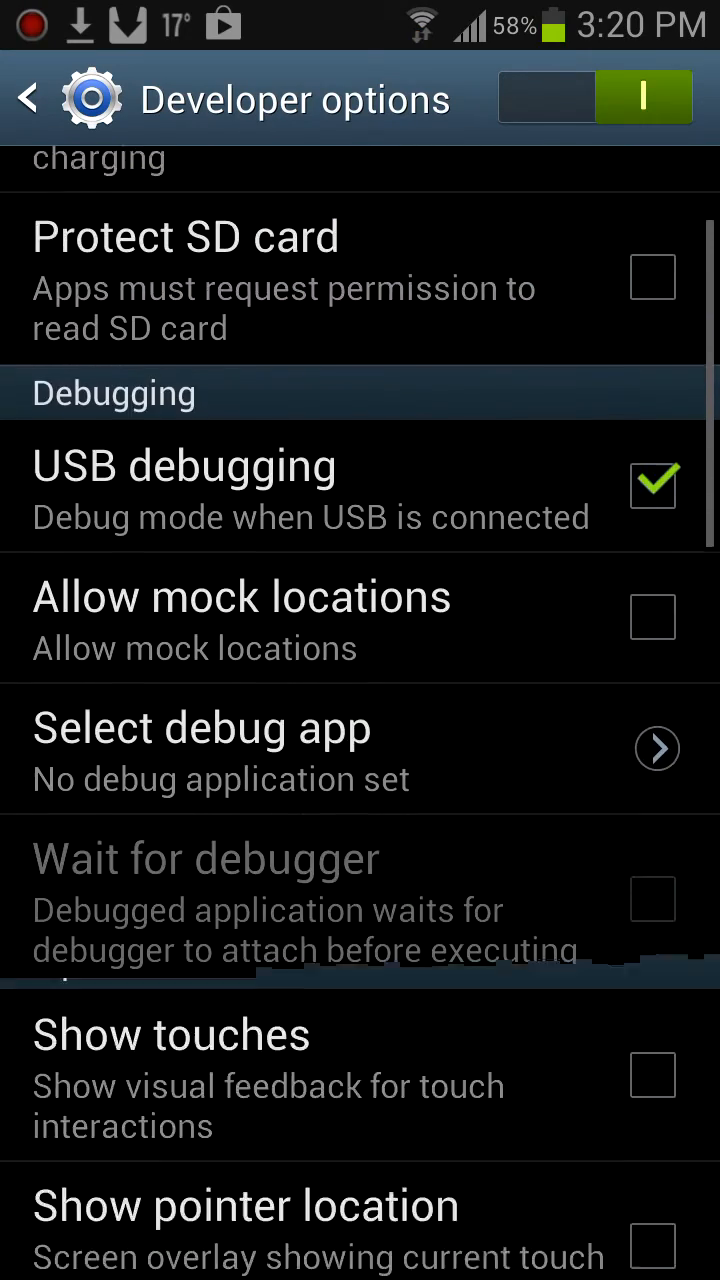
scroll(down, 3)
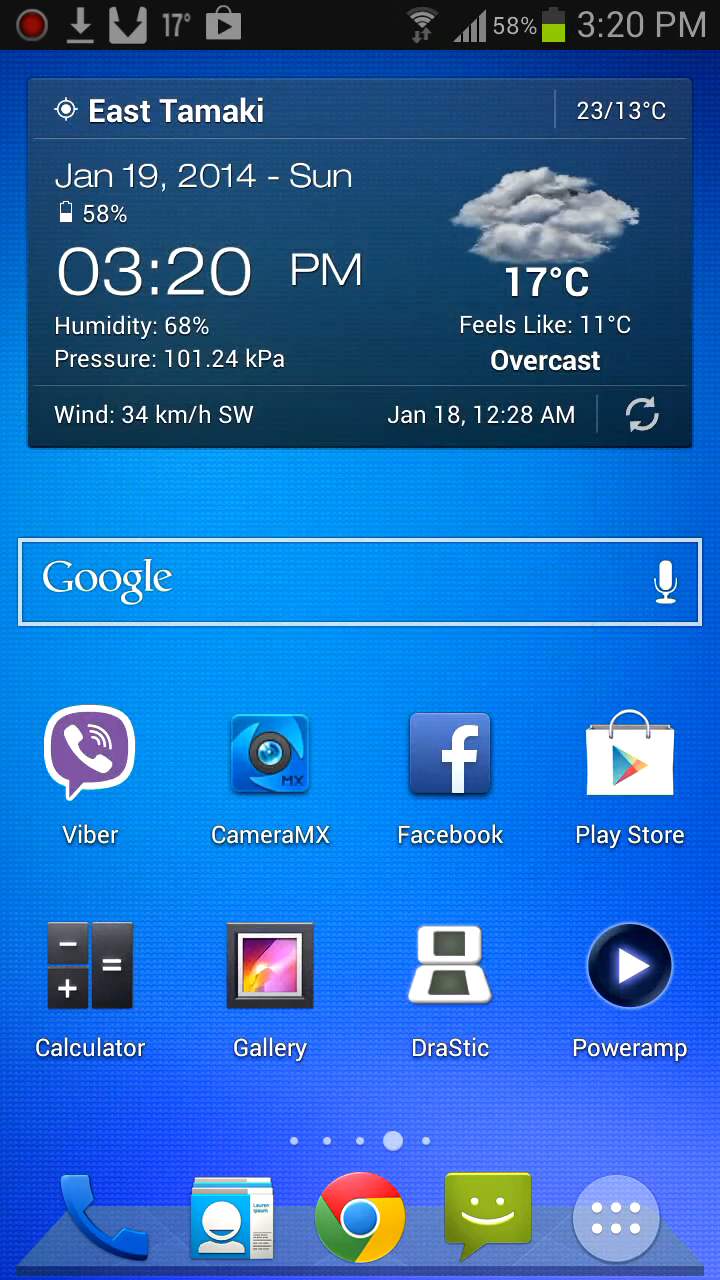
- Swipe through the app drawer to Screencast and launch it
click(617, 1219)
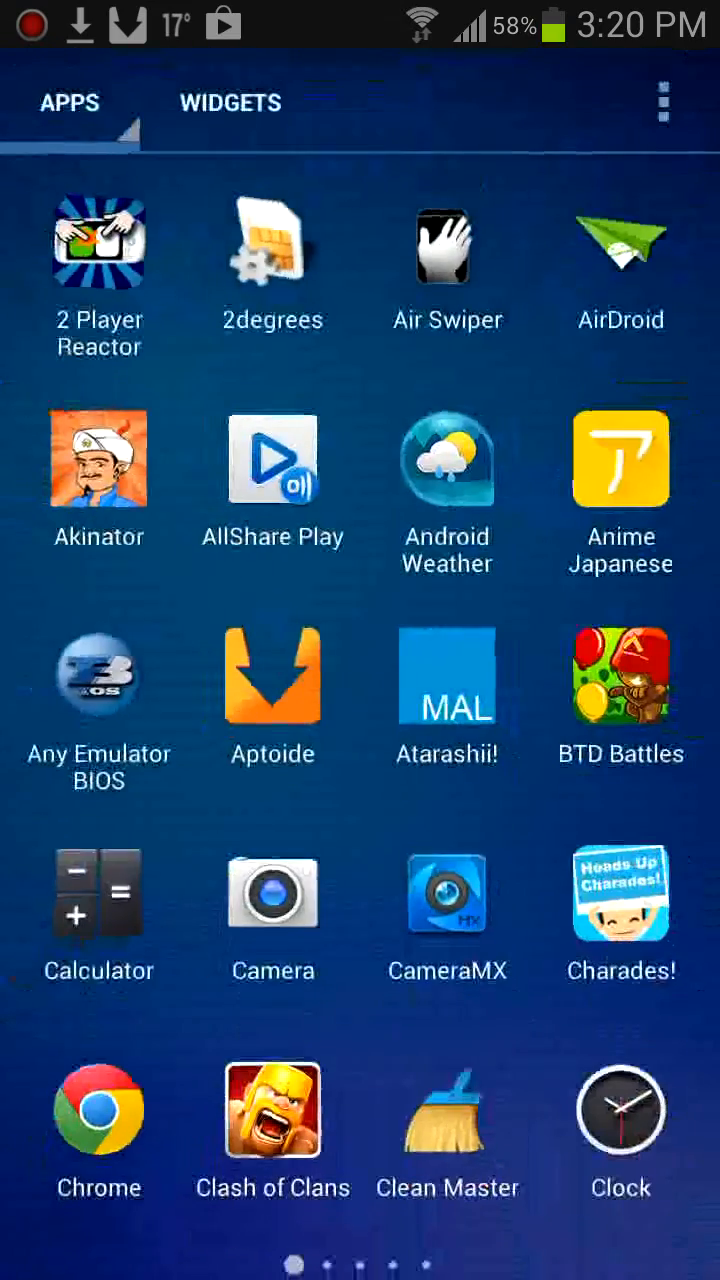
scroll(left, 3)
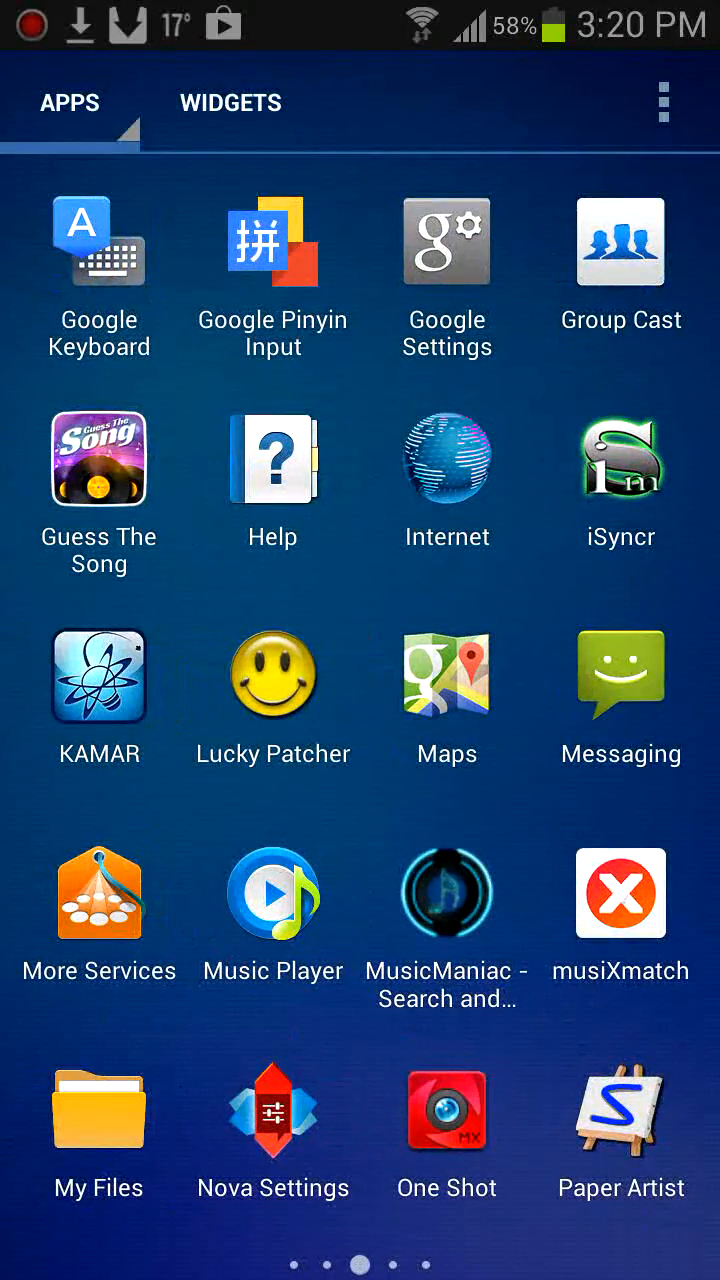
scroll(left, 3)
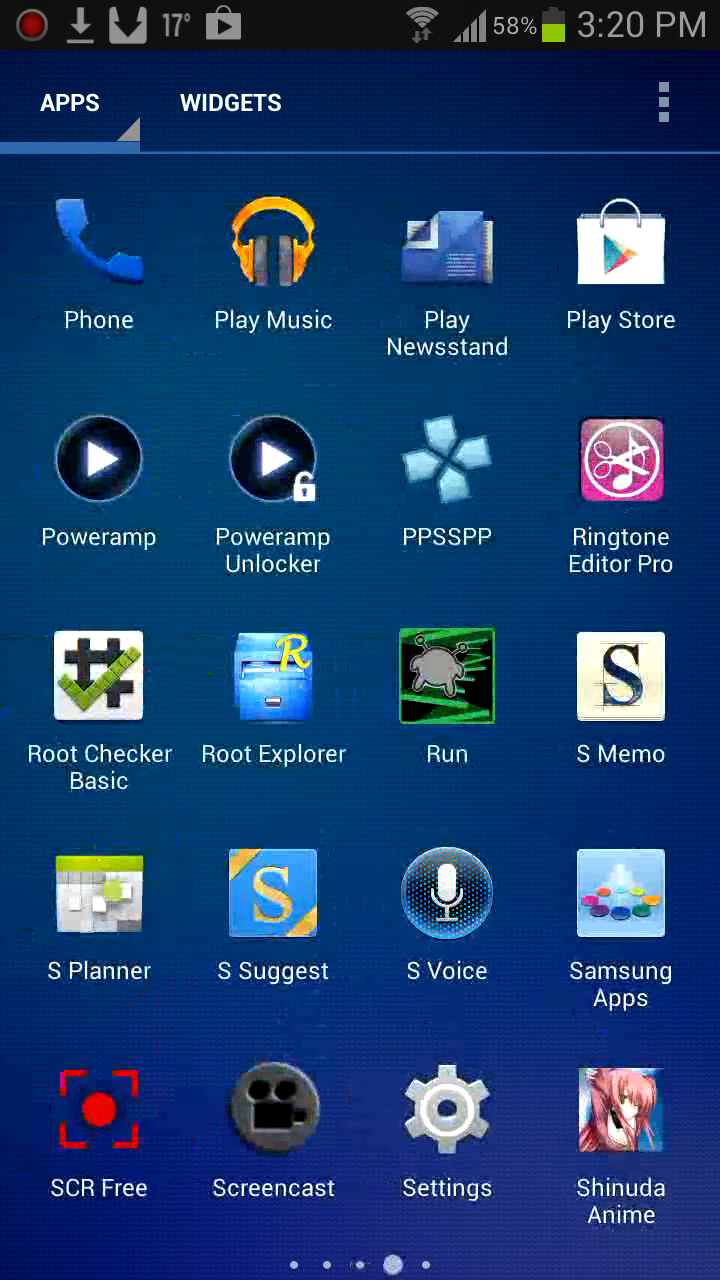
click(98, 1108)
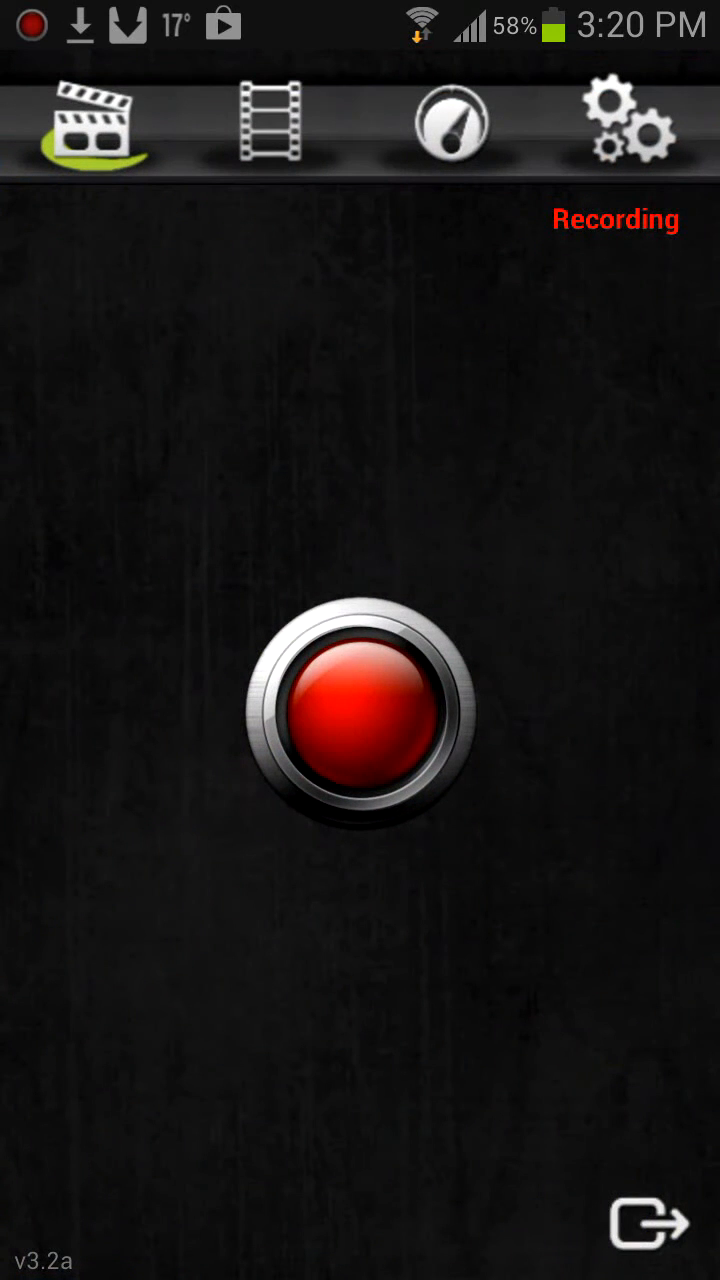